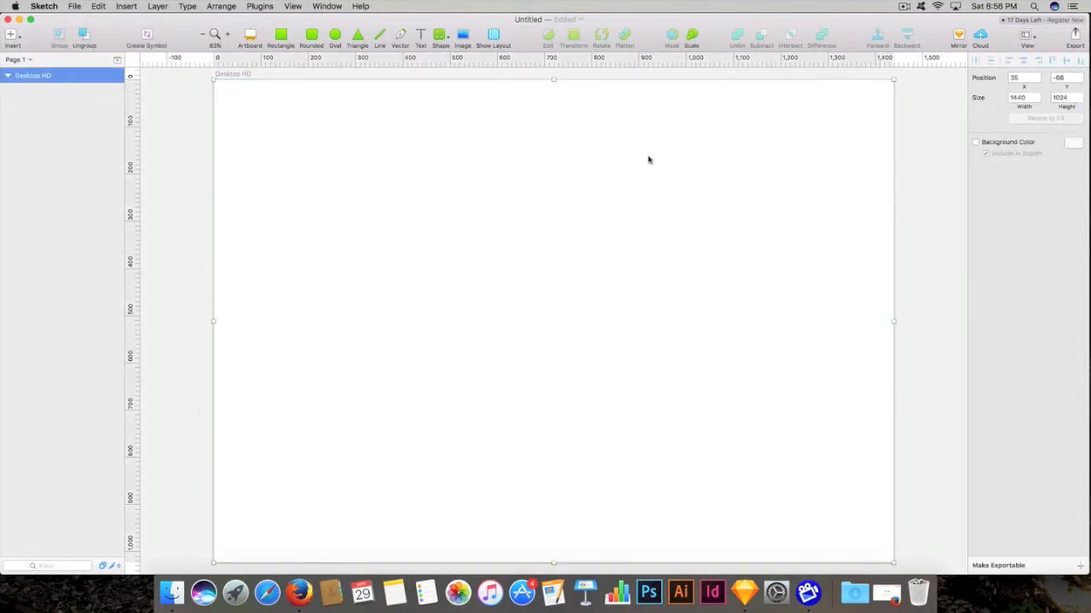
mouse_move(733, 196)
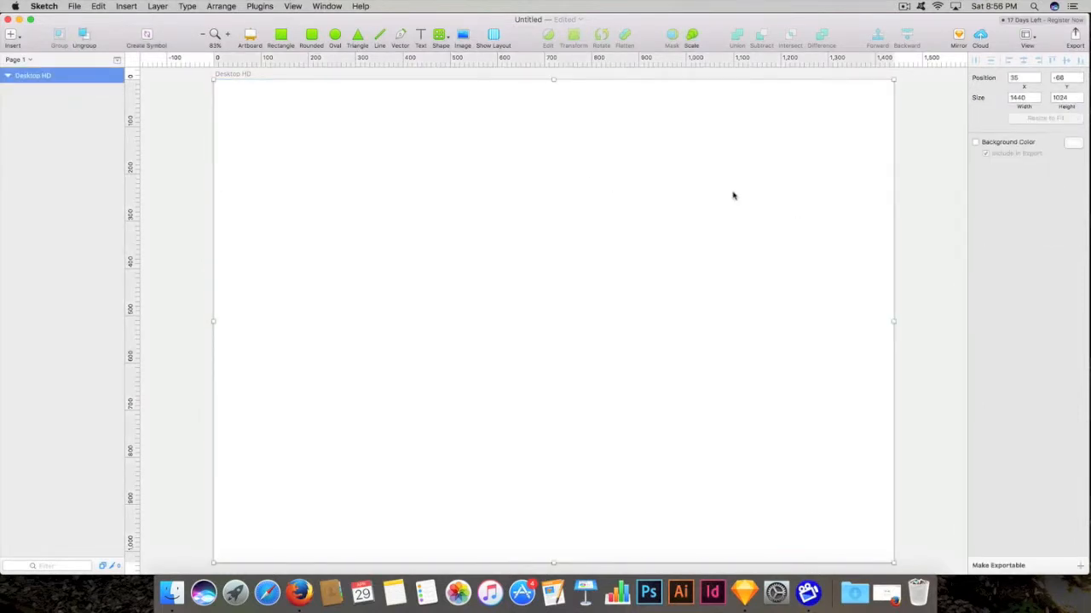
mouse_move(719, 282)
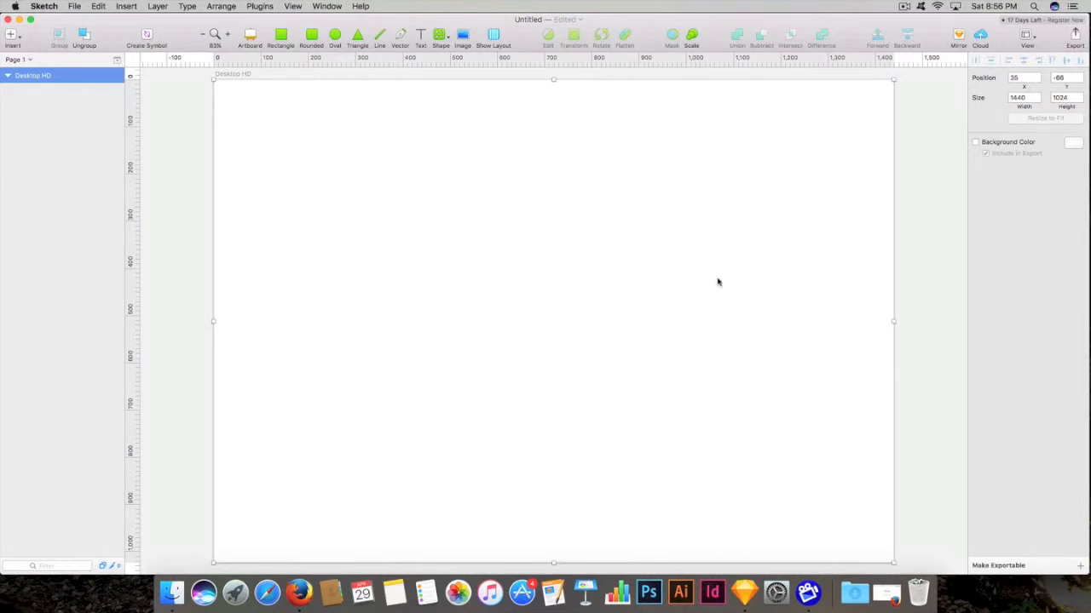
mouse_move(556, 280)
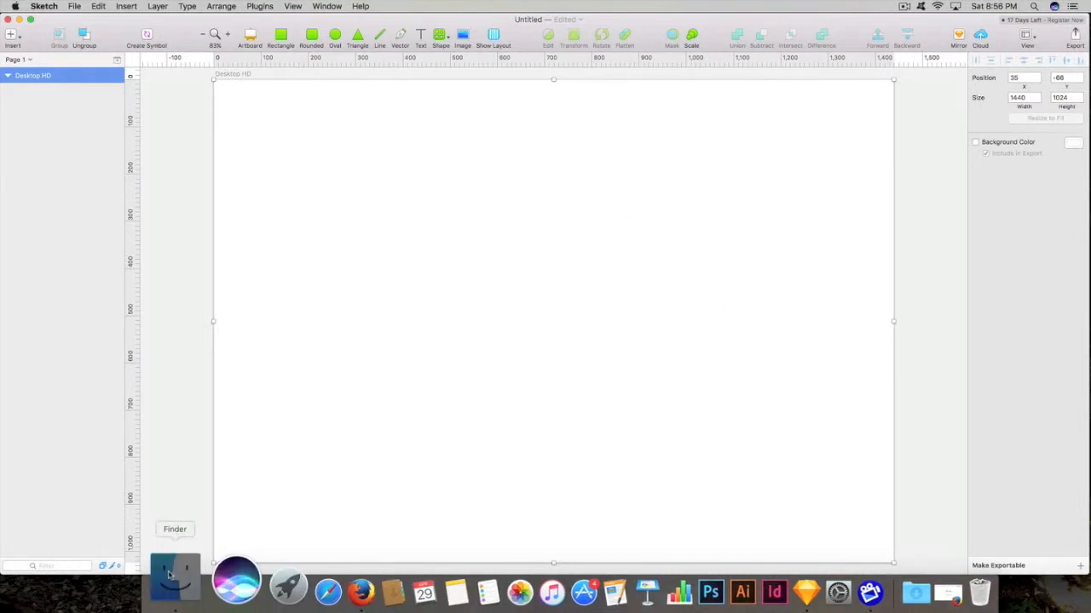
- Bring the photo of two people at a table from Finder onto the Desktop HD artboard
left_click(175, 575)
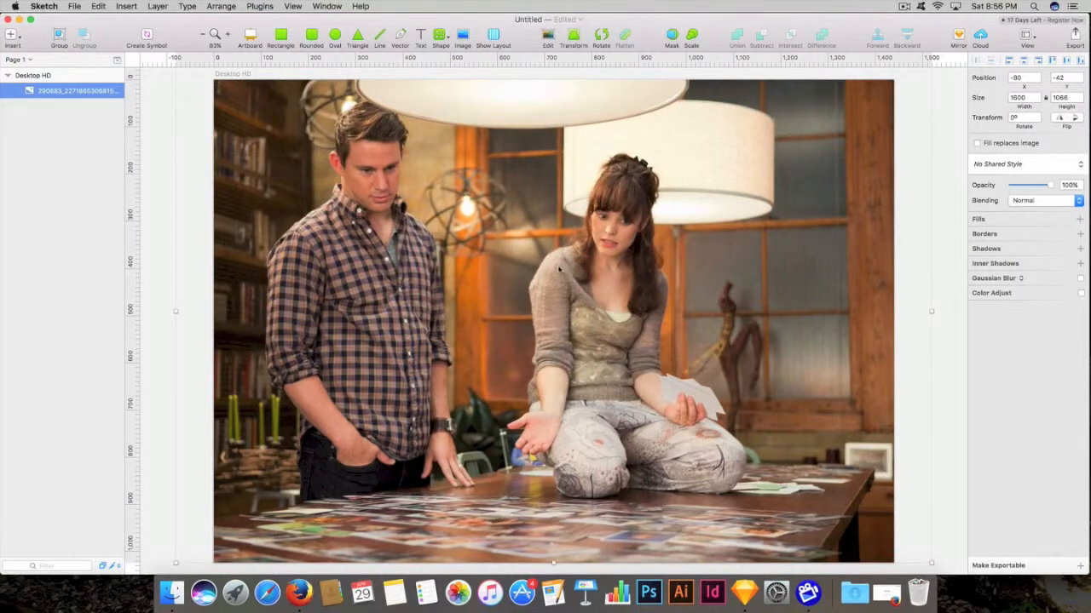
mouse_move(549, 179)
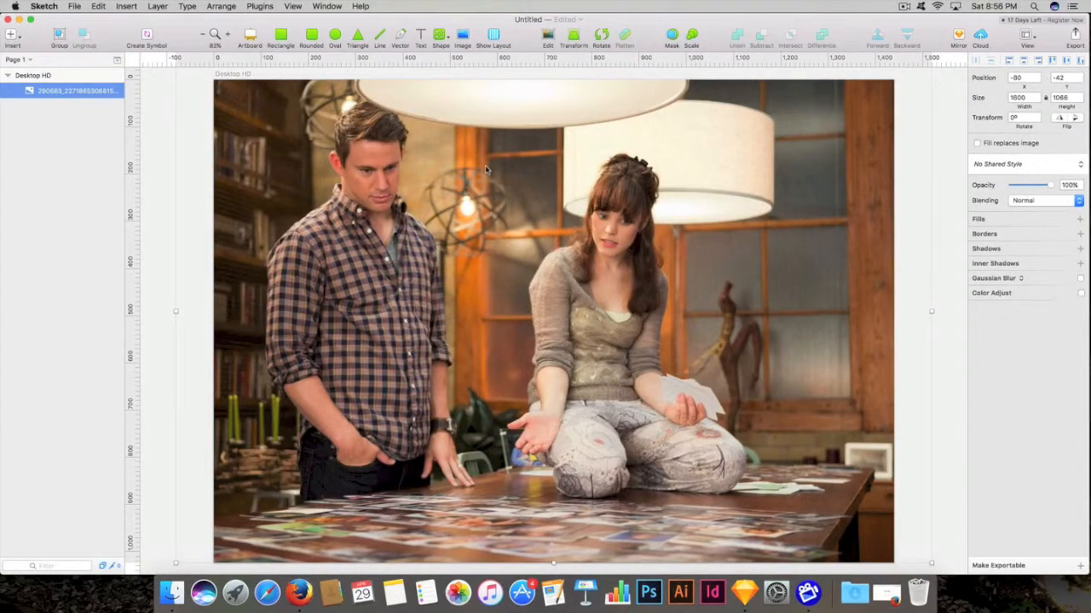
- Lock the photo layer via its right-click context menu
right_click(511, 170)
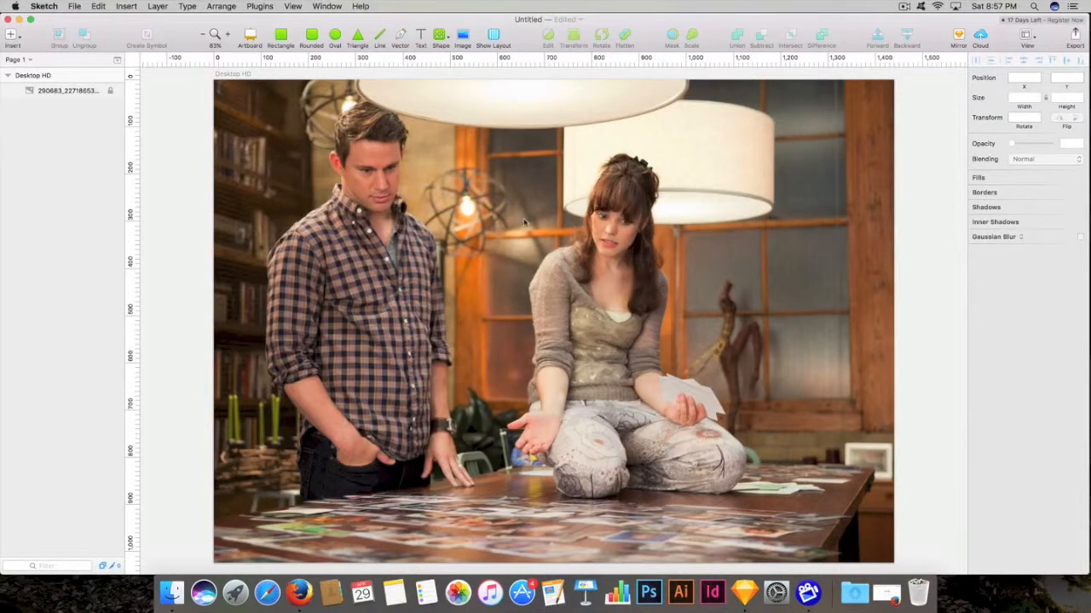
mouse_move(687, 281)
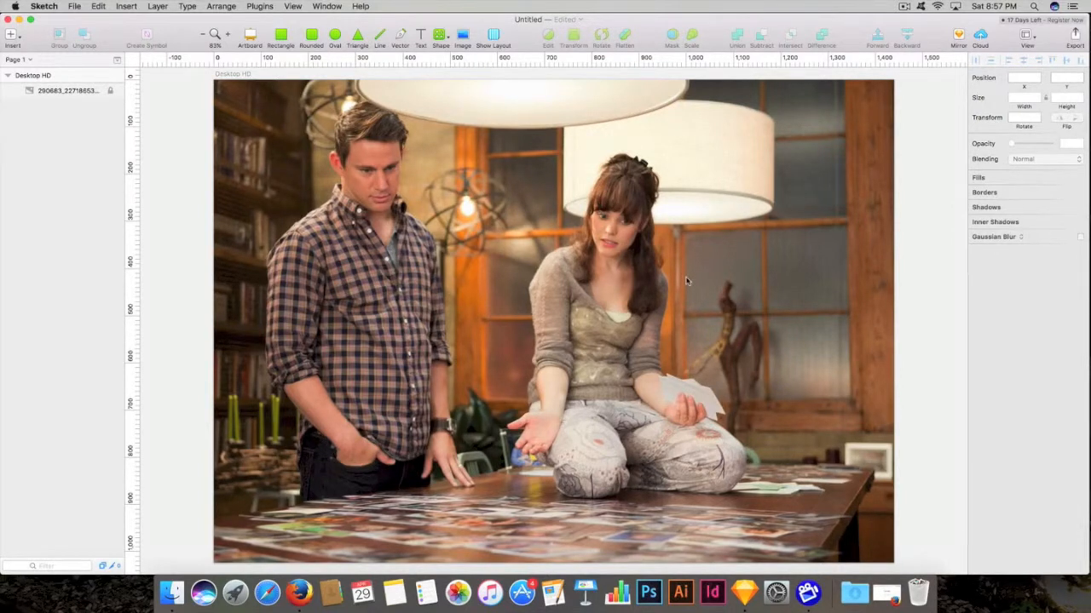
mouse_move(398, 178)
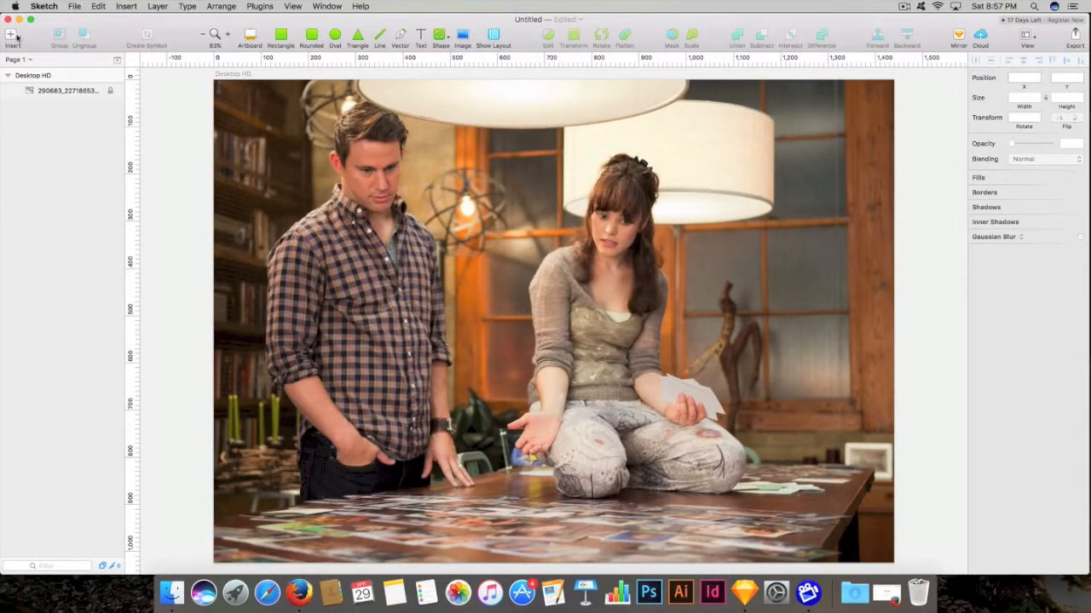
- Insert a 1440×1024 rectangle covering the whole Desktop HD artboard
left_click(12, 35)
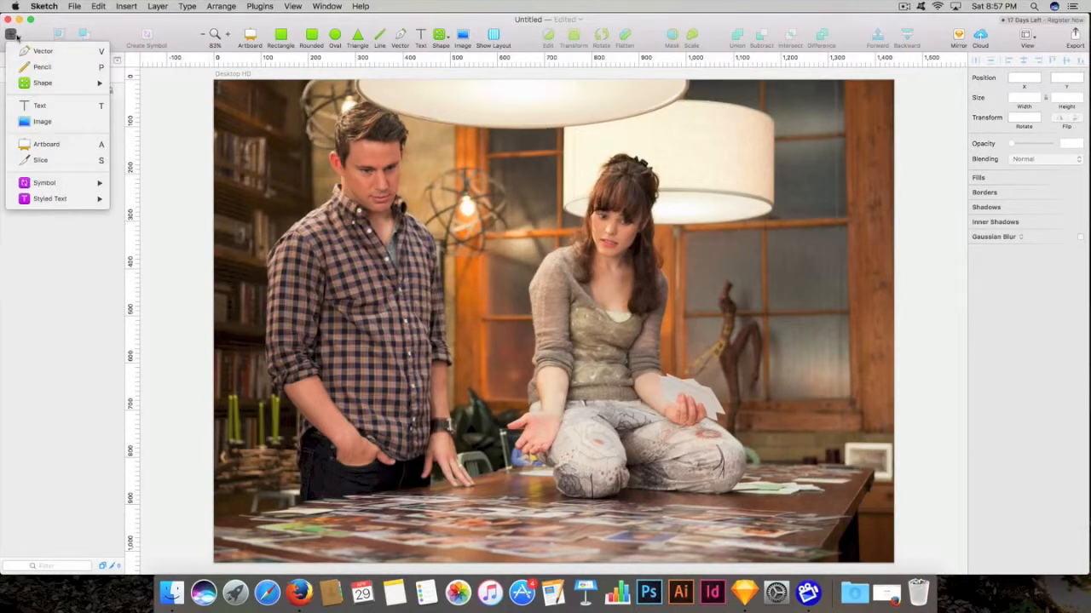
left_click(43, 82)
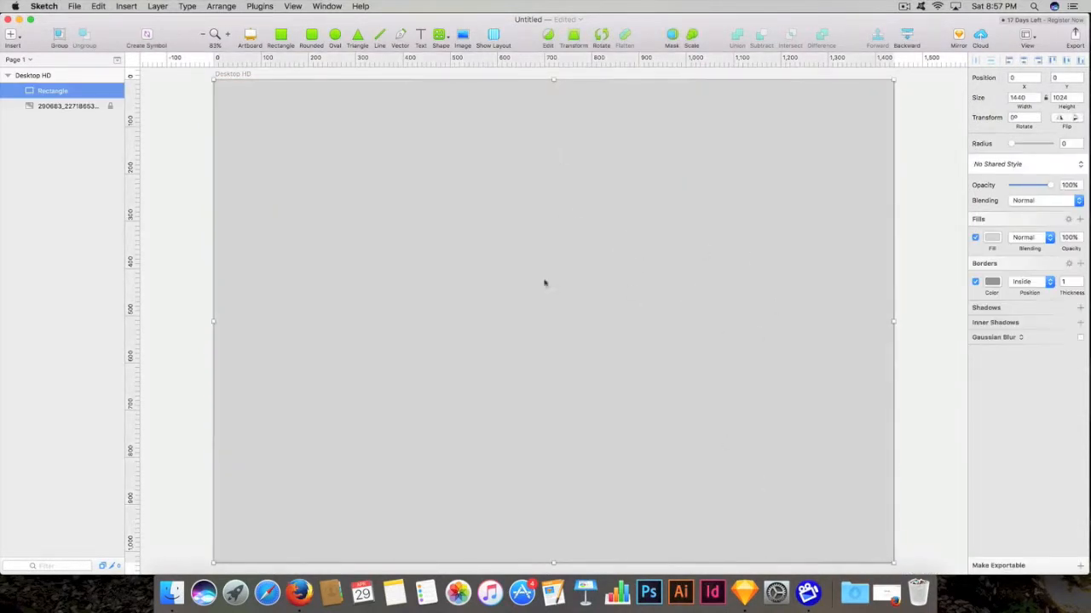
mouse_move(864, 277)
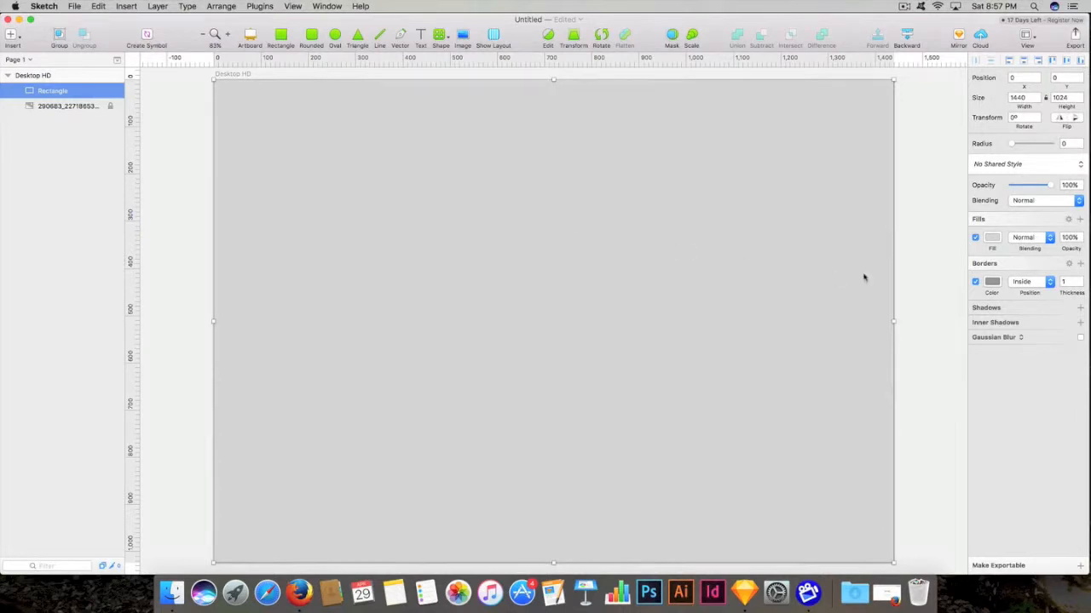
mouse_move(685, 214)
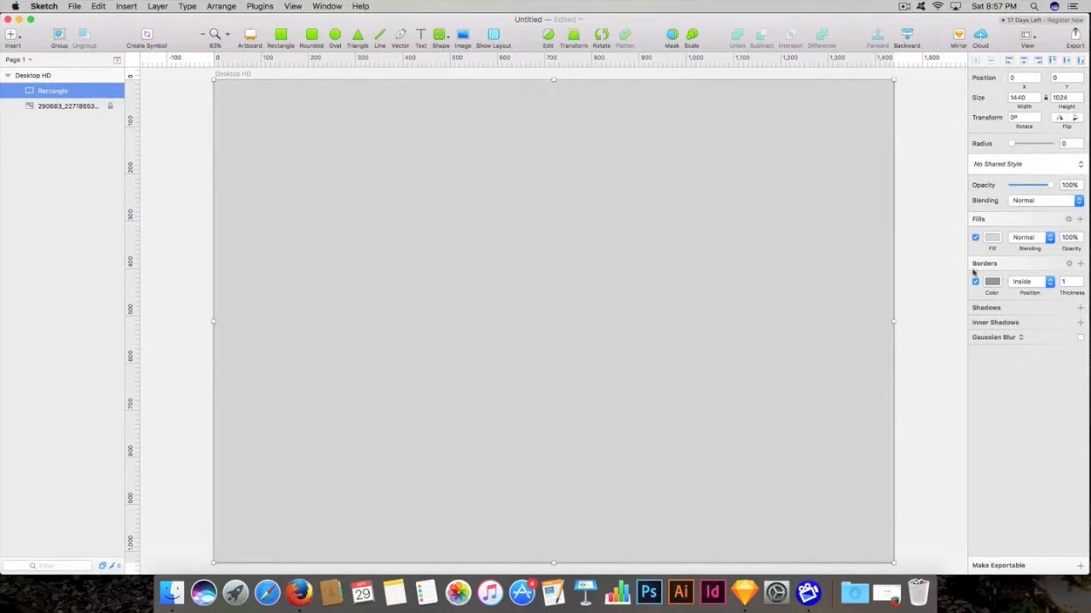
- Turn off the rectangle's border and bring up its Fill colour picker
left_click(975, 282)
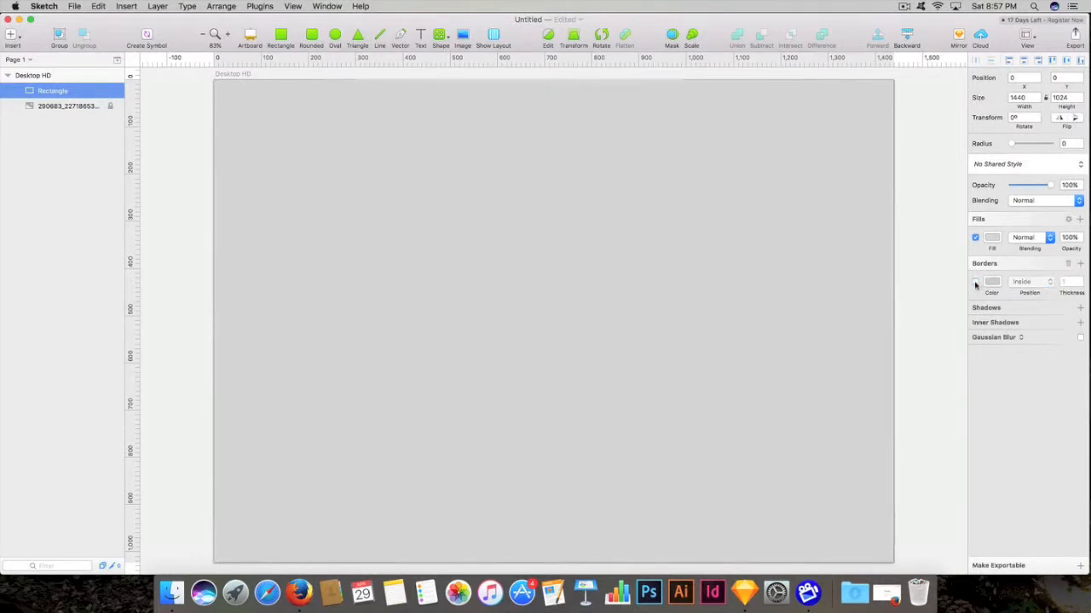
left_click(975, 282)
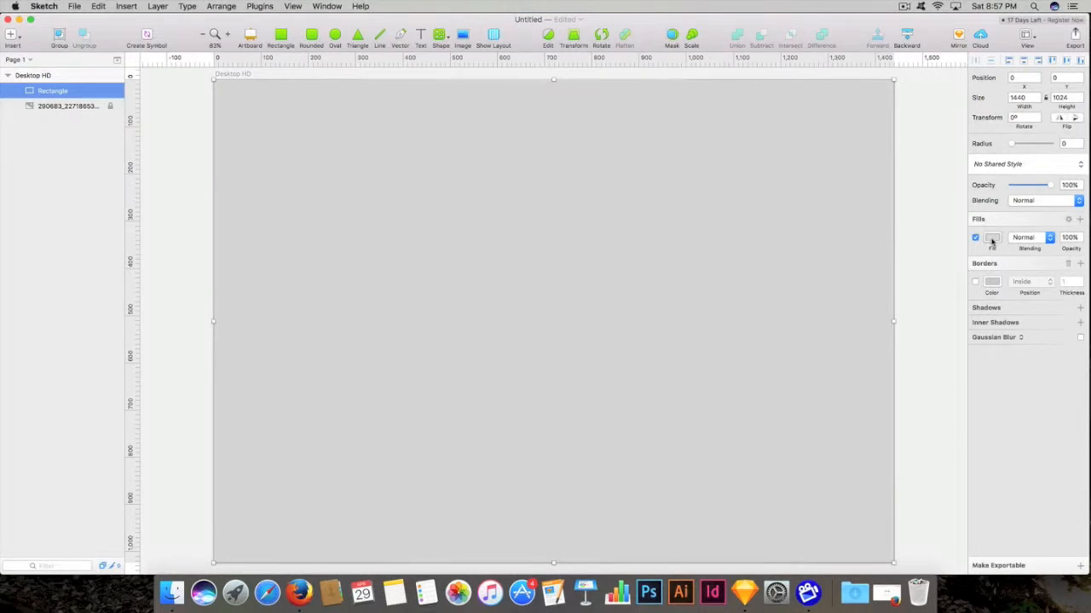
left_click(991, 237)
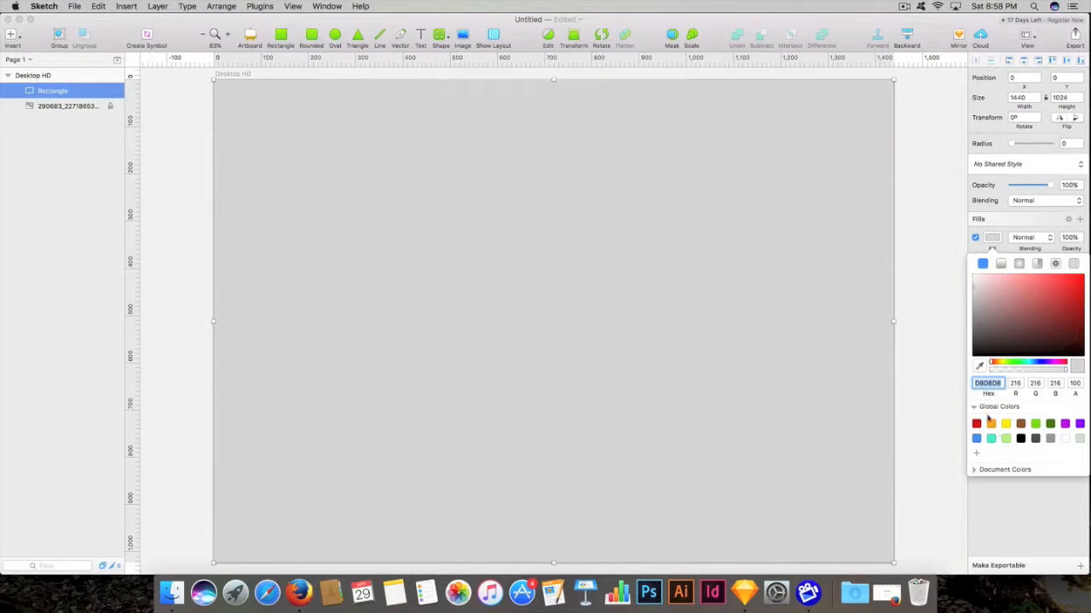
- Give the rectangle a linear gradient using the green Global Gradients preset
left_click(1001, 263)
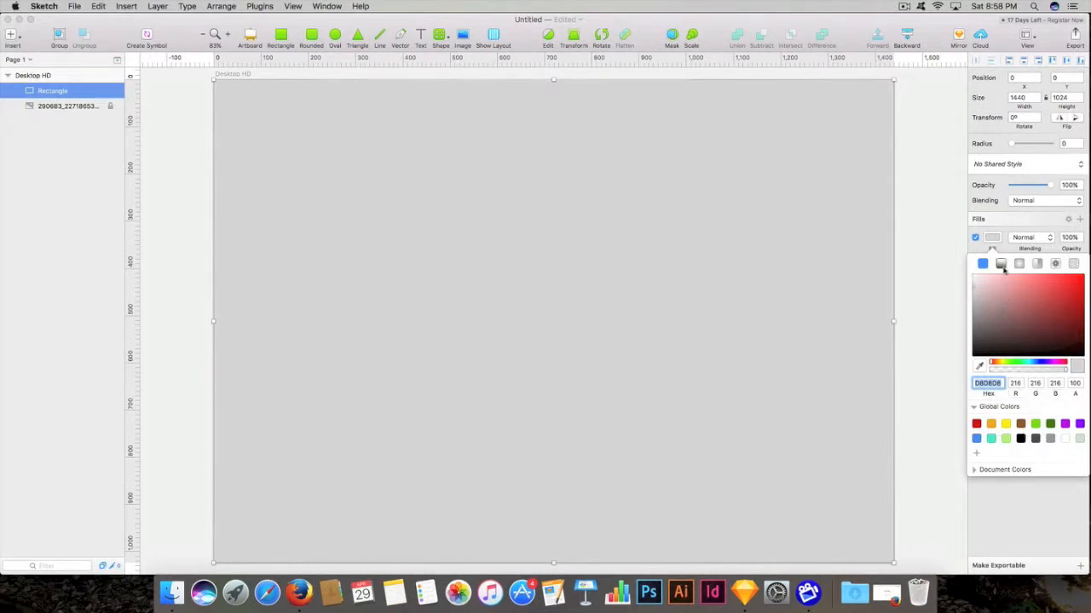
mouse_move(1000, 263)
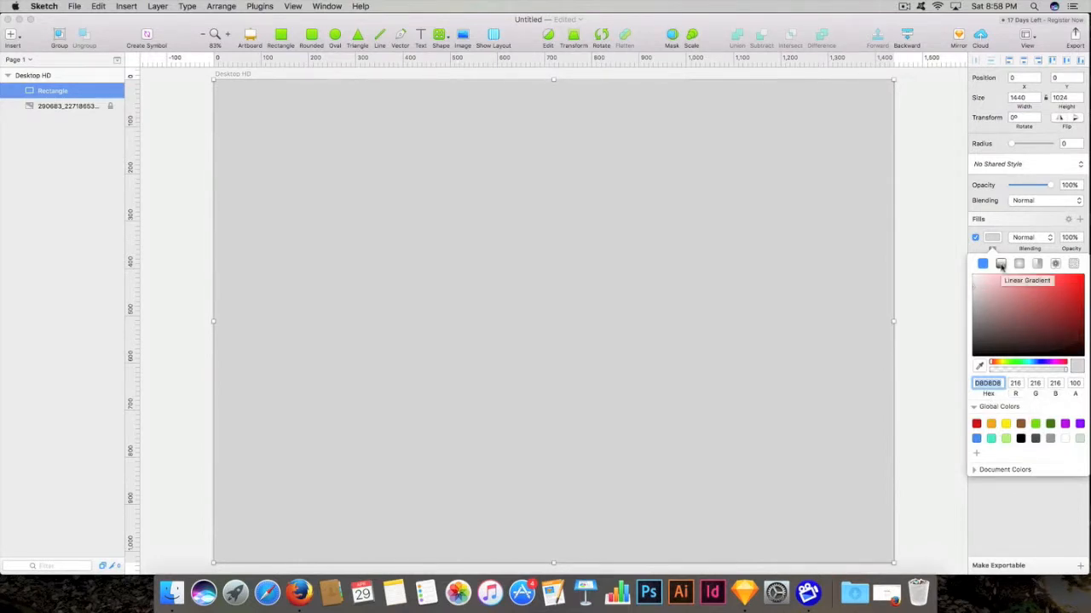
left_click(1000, 264)
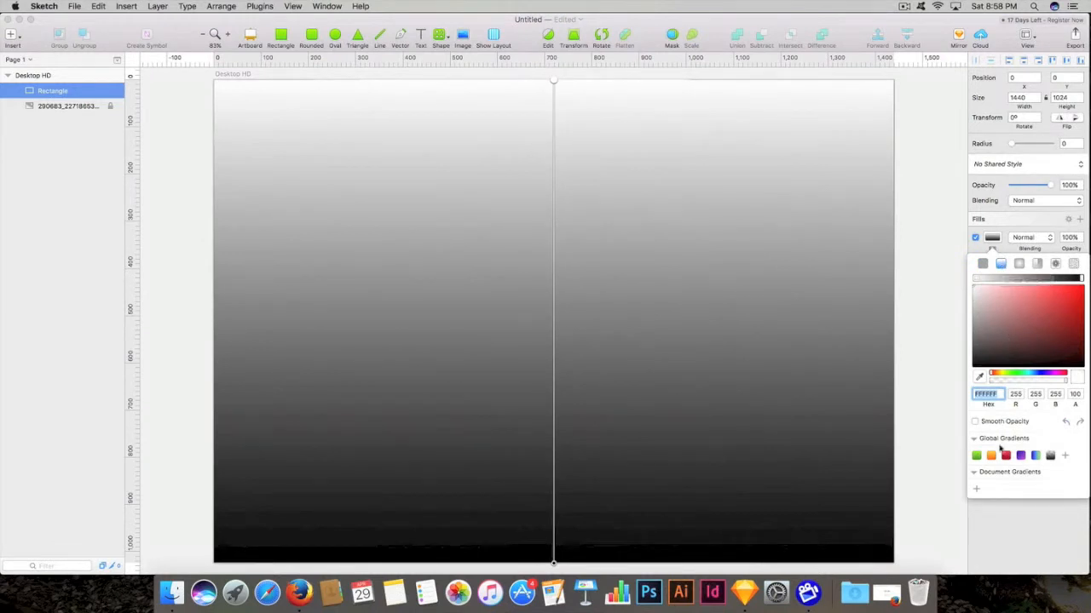
left_click(1020, 455)
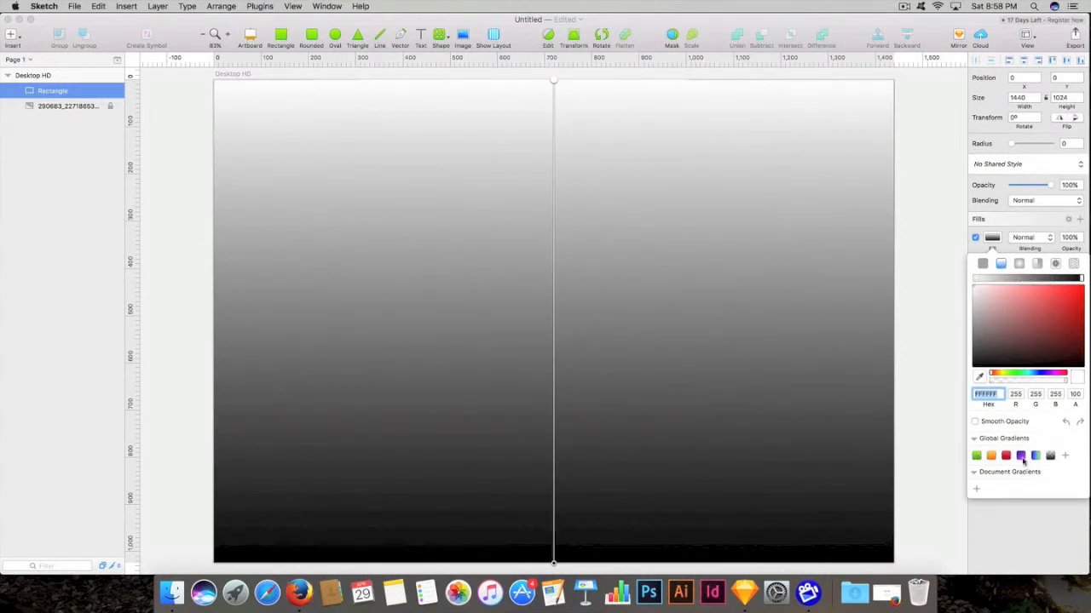
left_click(1019, 455)
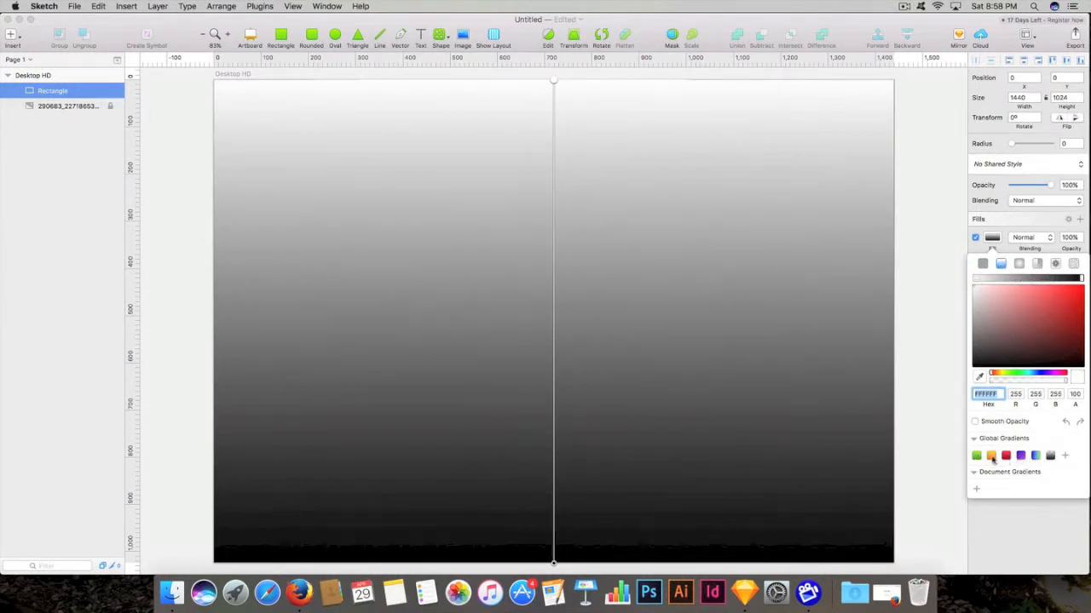
left_click(976, 455)
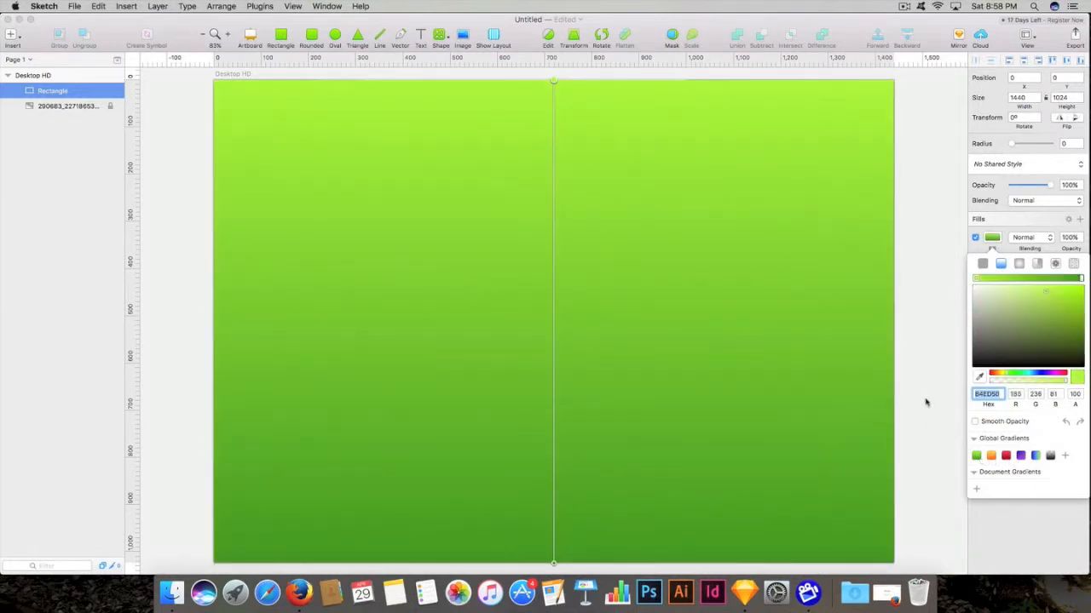
mouse_move(786, 262)
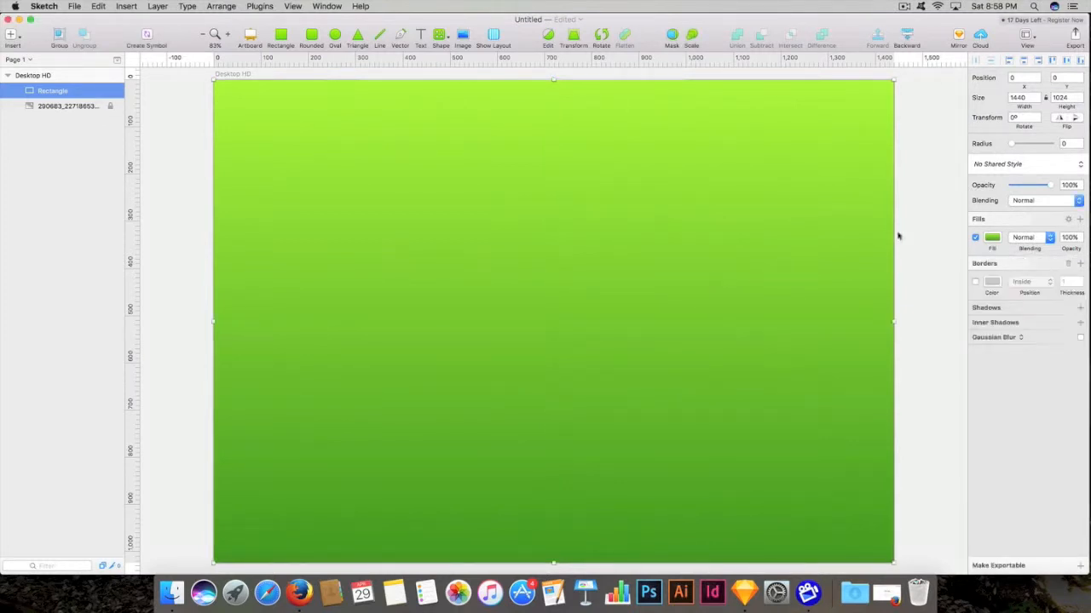
mouse_move(997, 185)
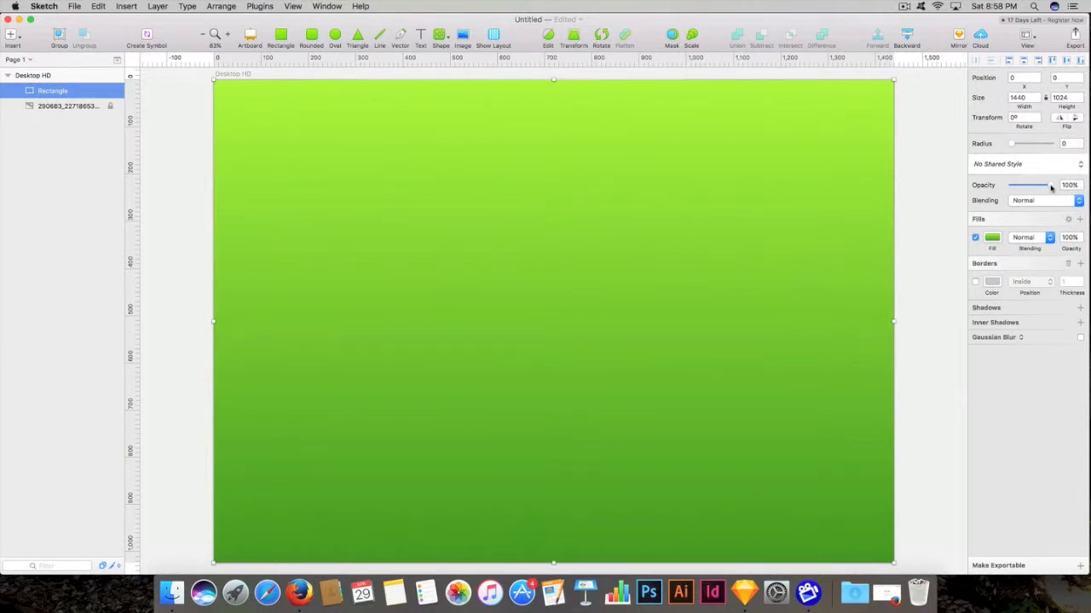
- Lower the green gradient rectangle's opacity to 40% so the photo shows through
left_click_drag(1043, 185, 1026, 185)
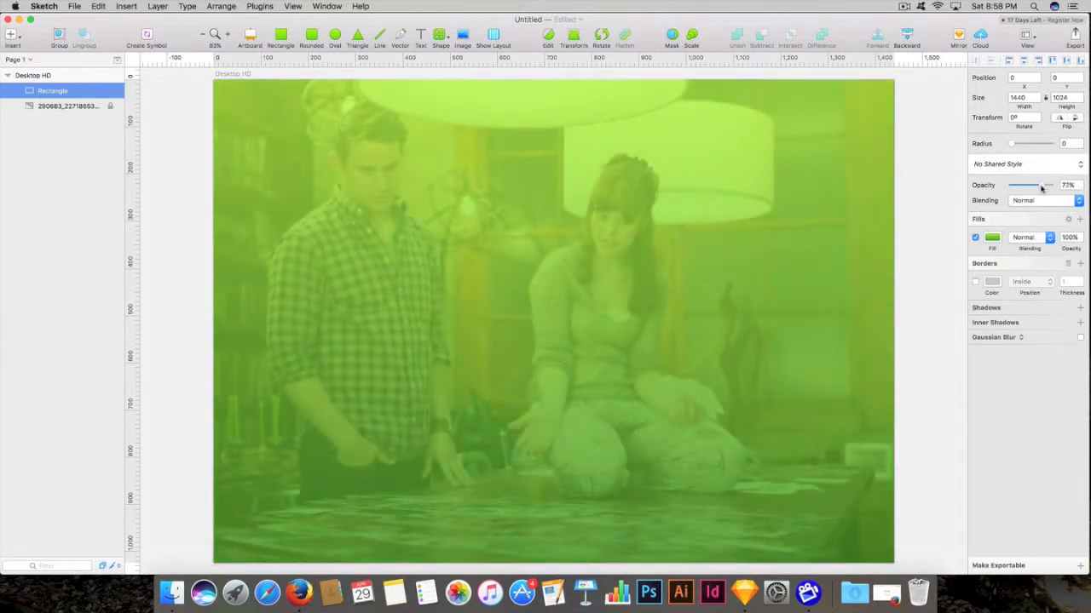
left_click_drag(1035, 185, 1020, 185)
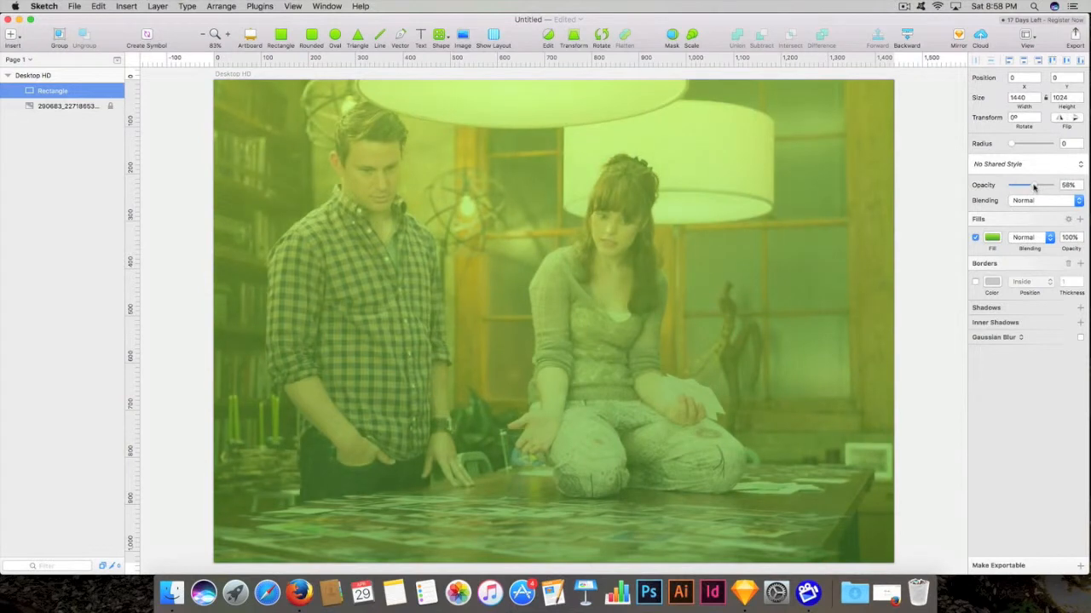
left_click_drag(1035, 185, 1018, 185)
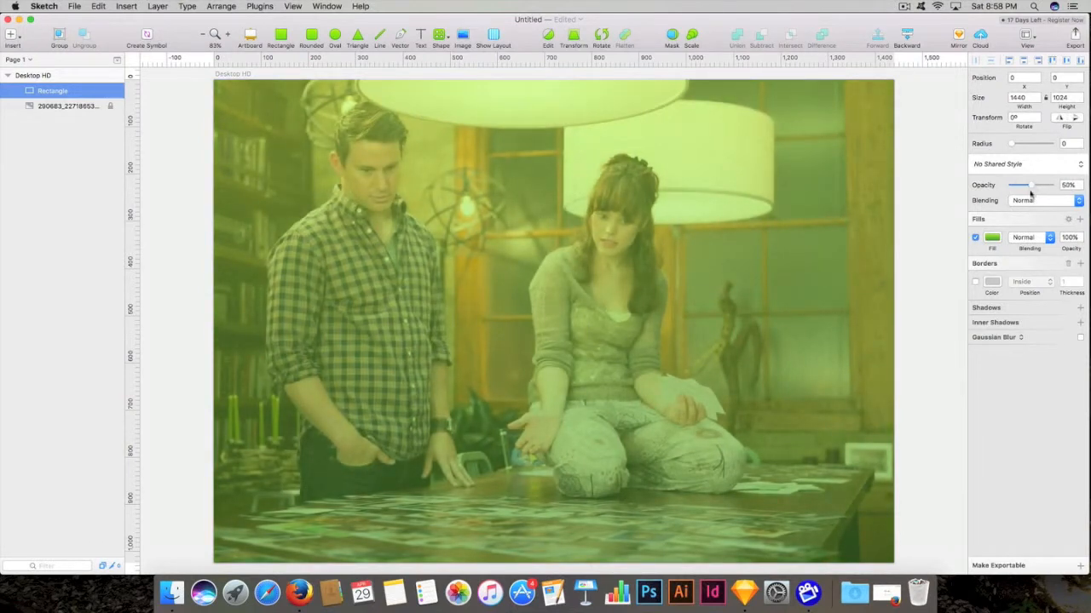
left_click(553, 320)
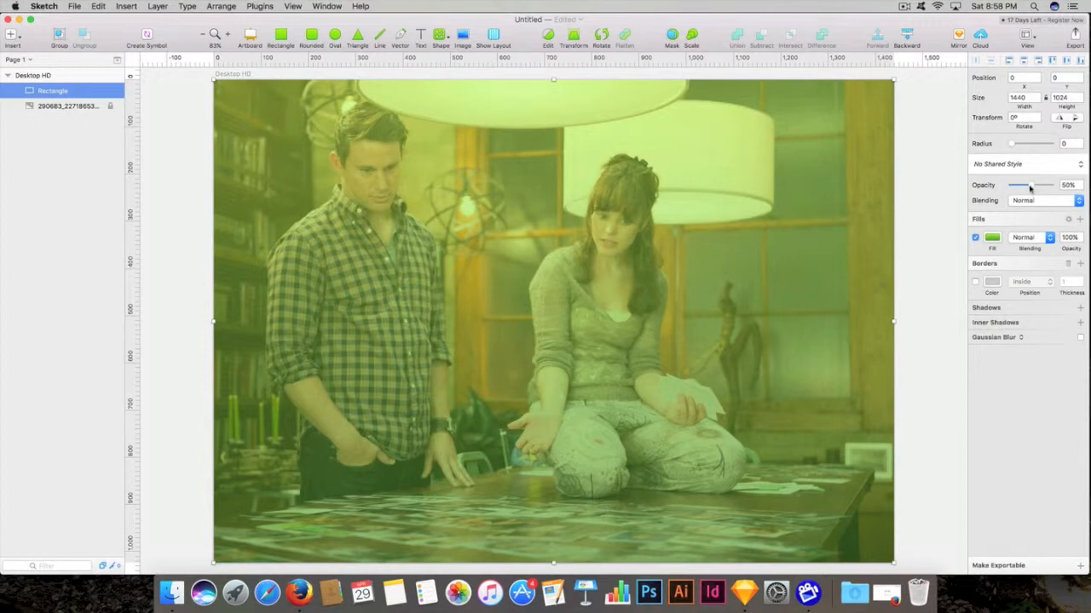
left_click_drag(1031, 185, 1016, 185)
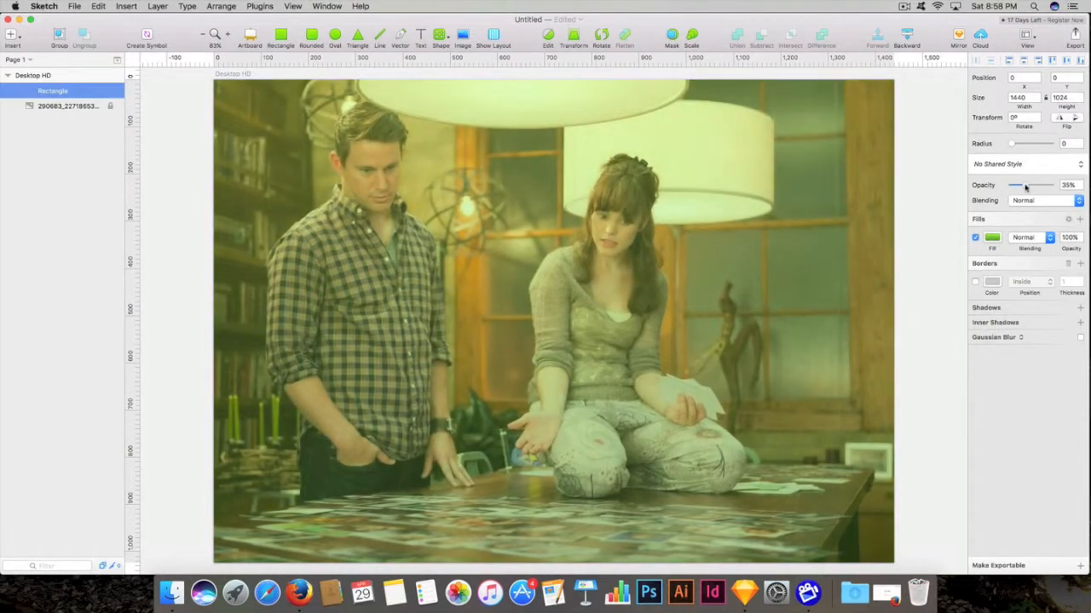
left_click_drag(1014, 185, 1021, 184)
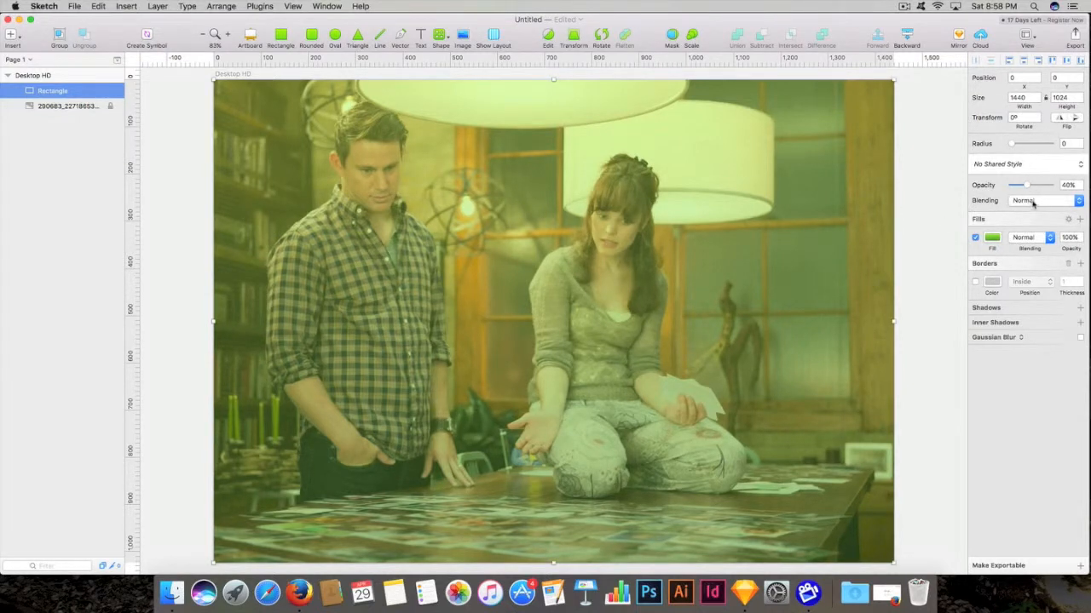
- Try Darken, Multiply, Overlay and Soft Light blending, then settle on Hard Light
left_click(1044, 200)
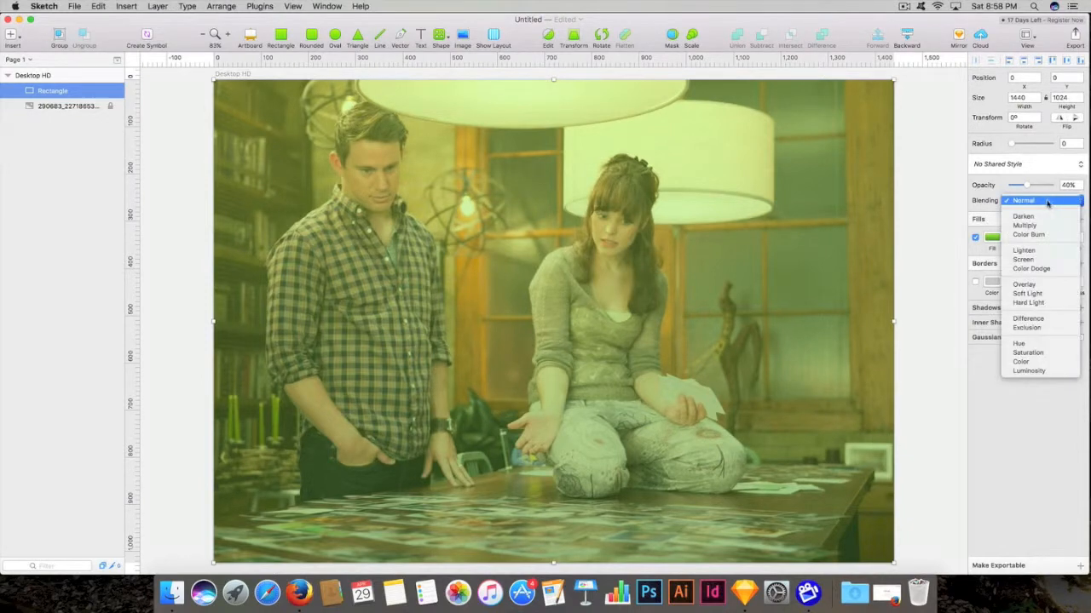
left_click(1022, 216)
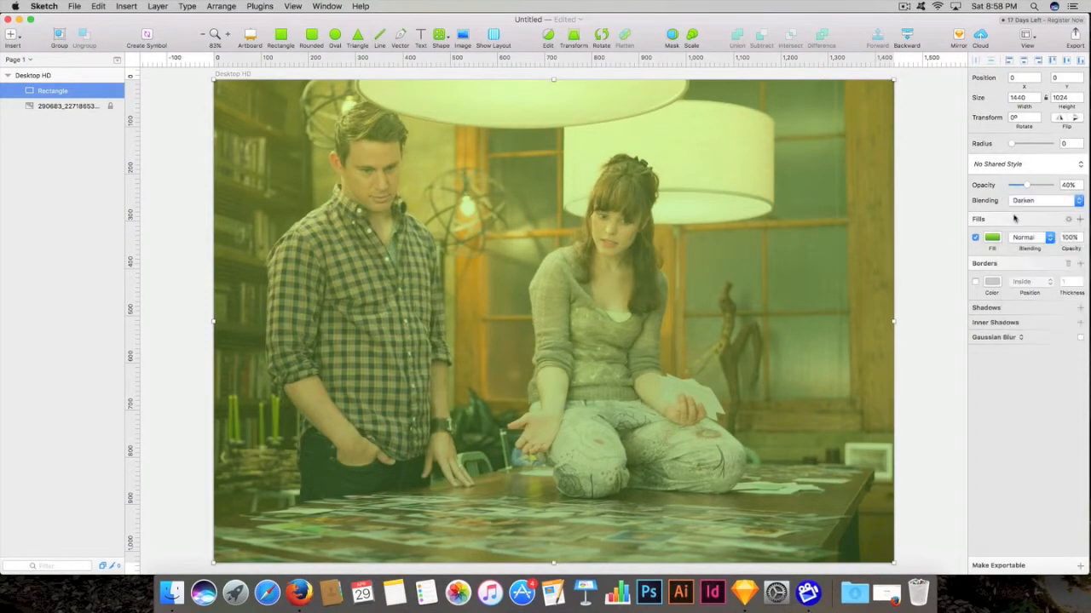
left_click(1044, 201)
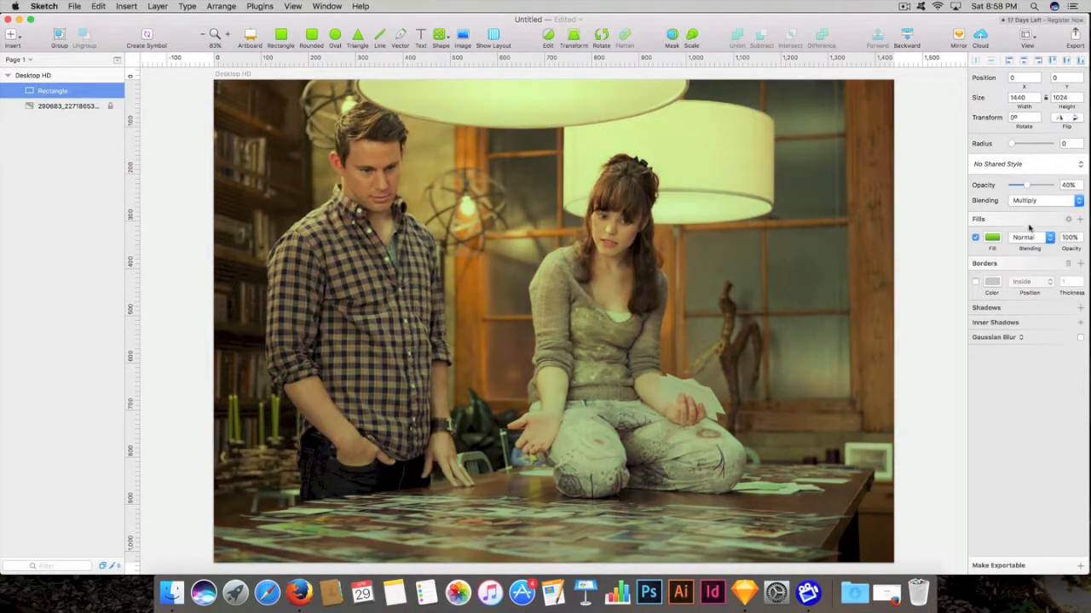
left_click(1044, 200)
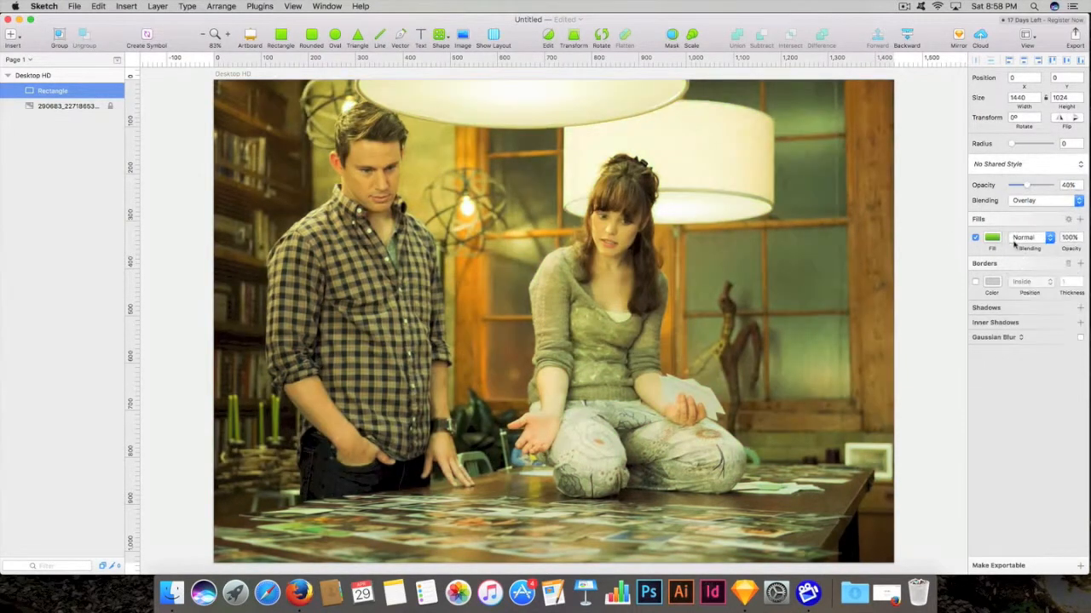
left_click(1040, 201)
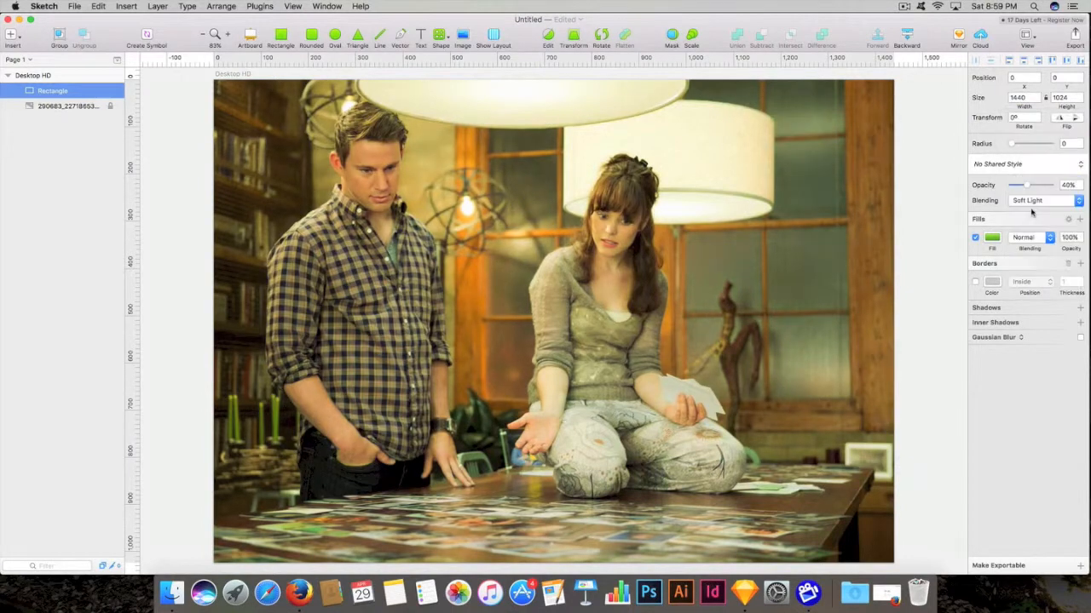
left_click(1039, 200)
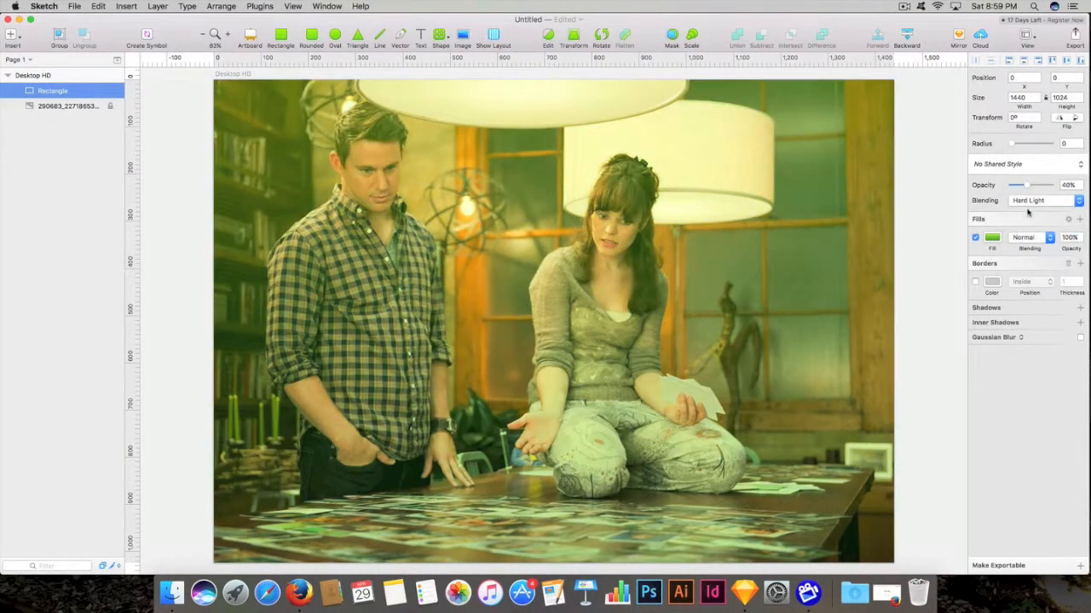